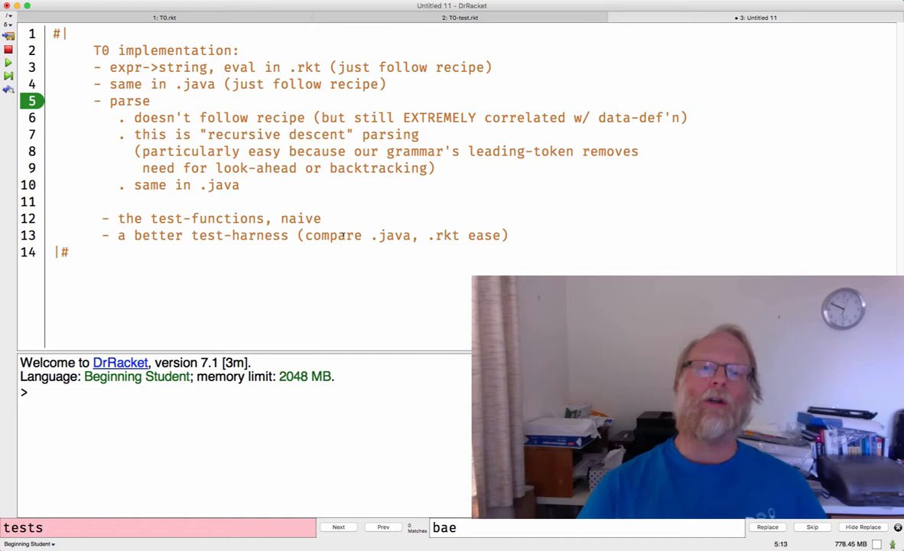
{"action": "mouse_move", "coordinate": [446, 21]}
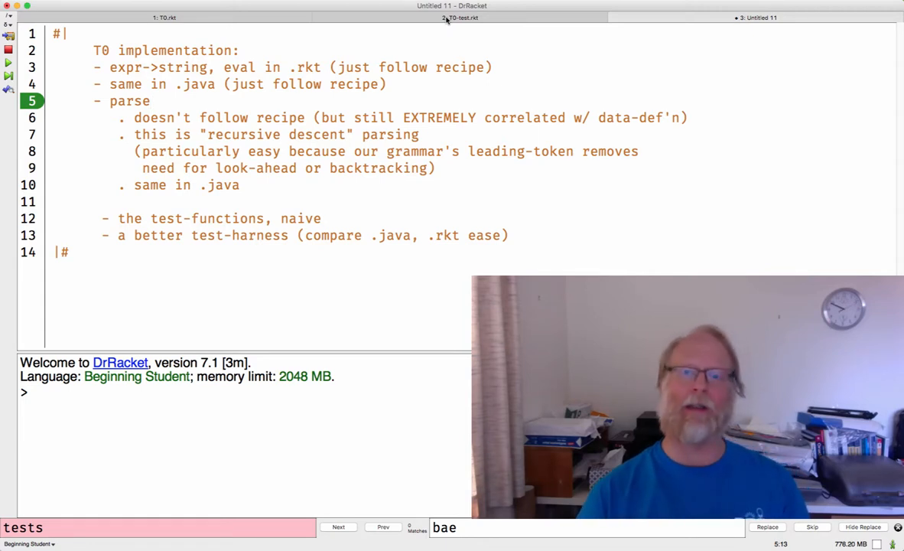
{"action": "mouse_move", "coordinate": [422, 18]}
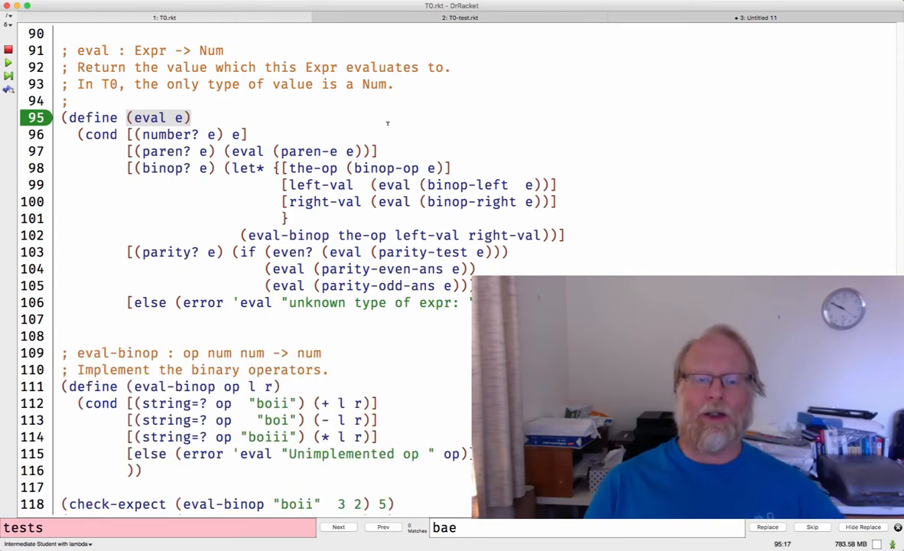
Scroll up in T0.rkt past eval to the parse! definition and its contract comment around line 51
{"action": "scroll", "scroll_direction": "up", "scroll_amount": 3}
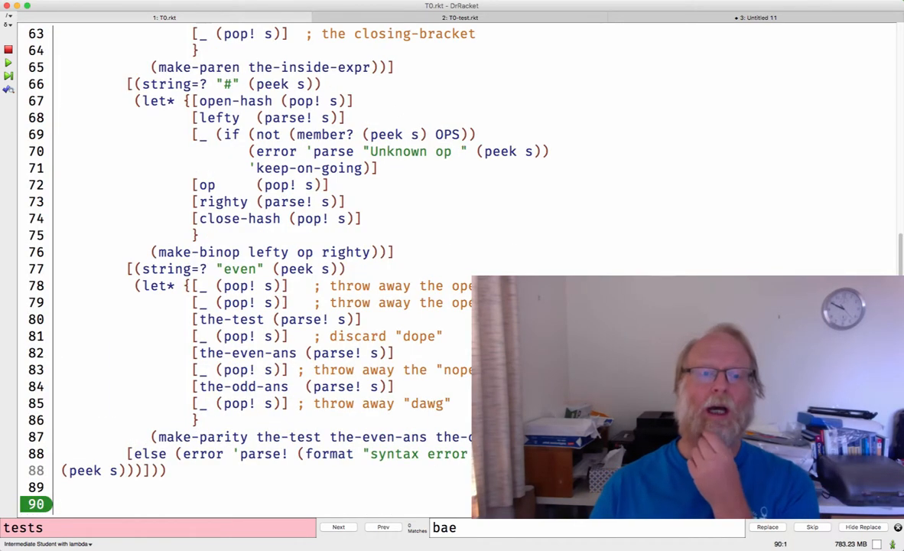
{"action": "scroll", "scroll_direction": "up", "scroll_amount": 3}
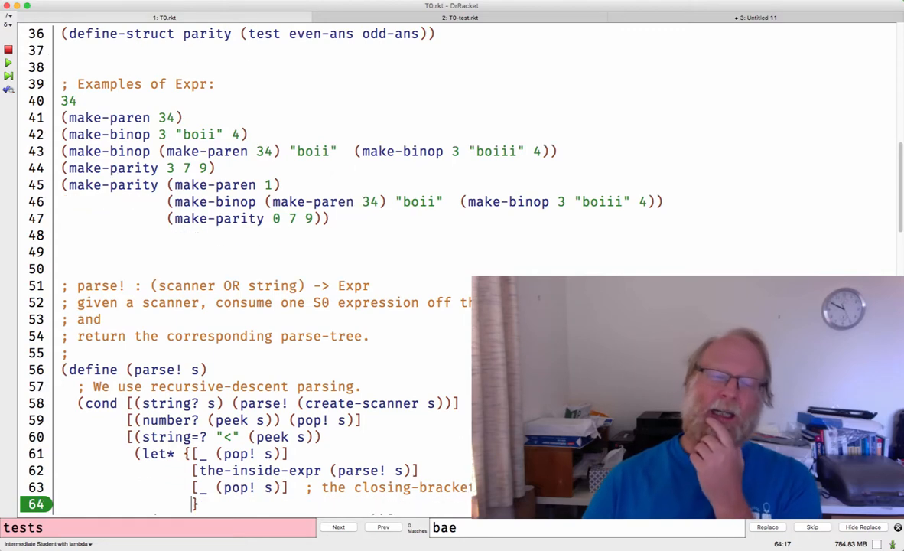
{"action": "scroll", "scroll_direction": "down", "scroll_amount": 3}
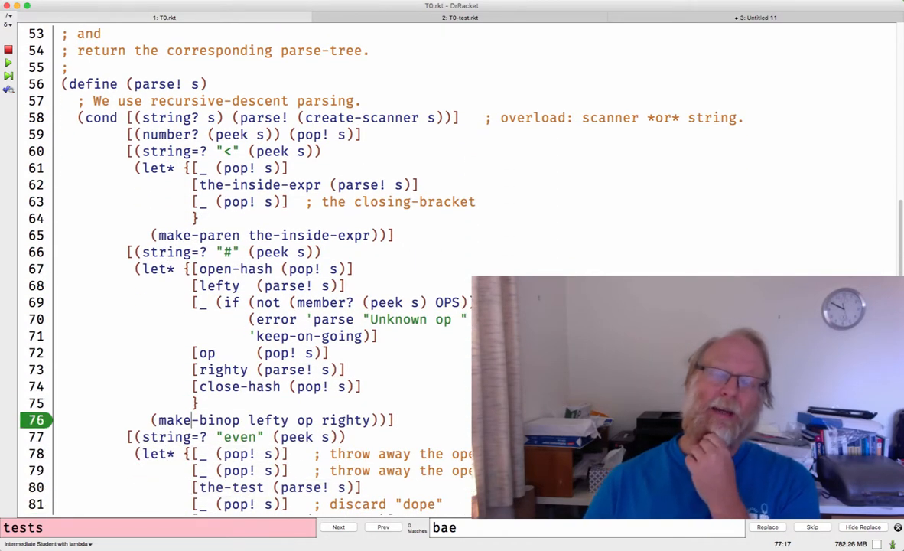
{"action": "scroll", "scroll_direction": "up", "scroll_amount": 3}
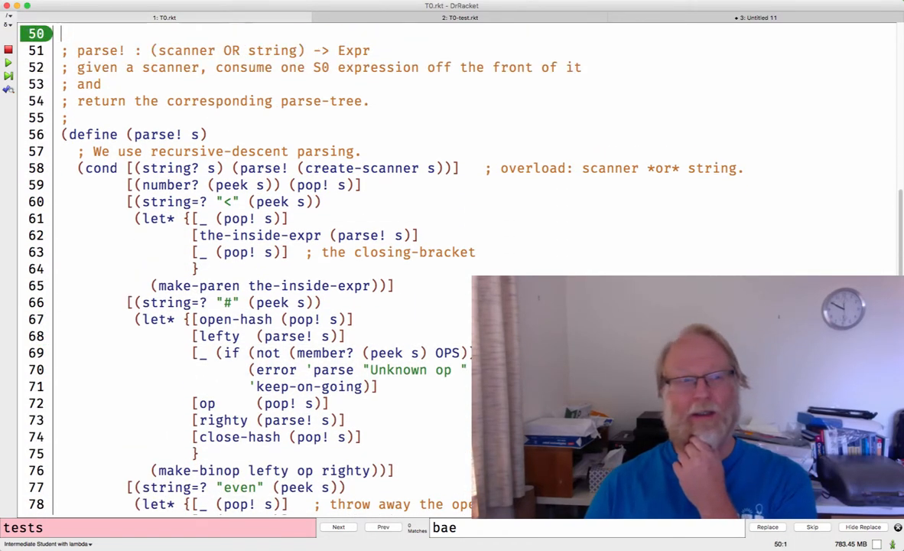
{"action": "scroll", "scroll_direction": "up", "scroll_amount": 3}
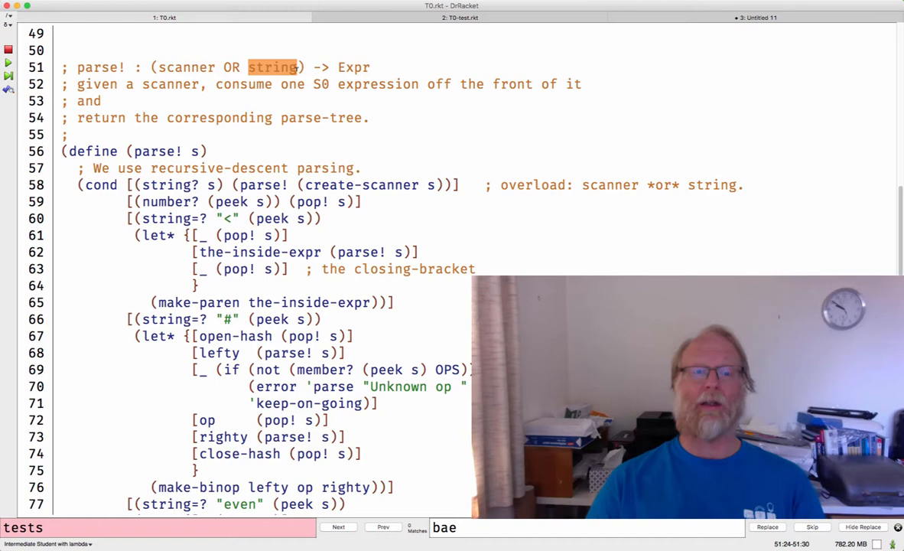
{"action": "mouse_move", "coordinate": [321, 58]}
{"action": "type", "text": "T"}
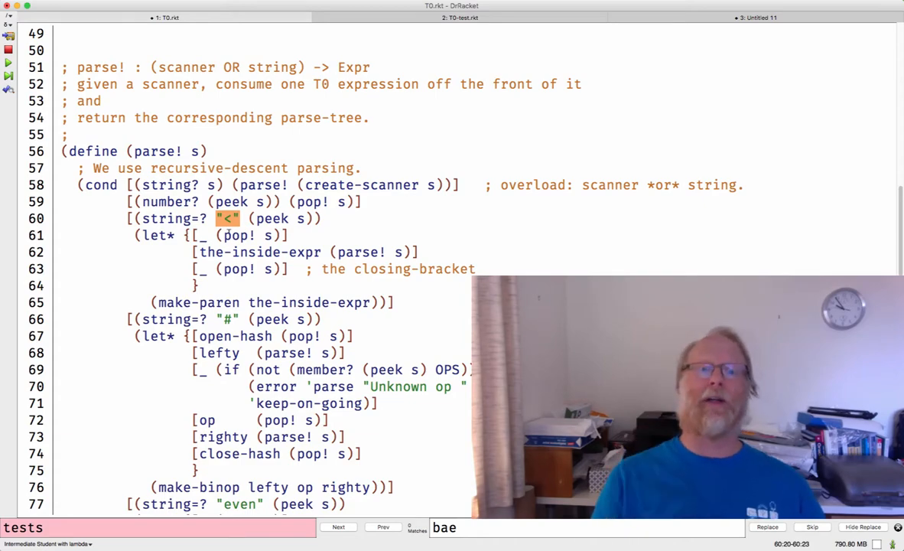
{"action": "scroll", "scroll_direction": "up", "scroll_amount": 3}
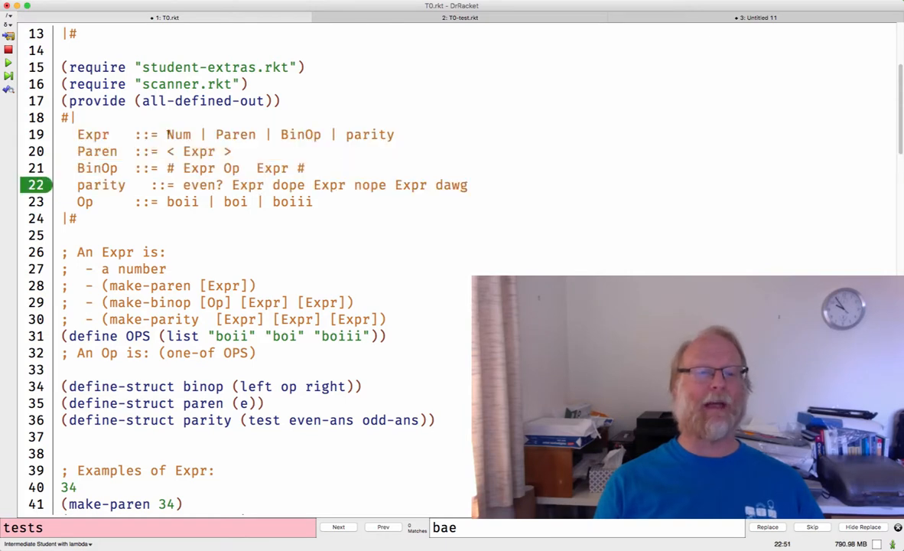
{"action": "double_click", "coordinate": [197, 151]}
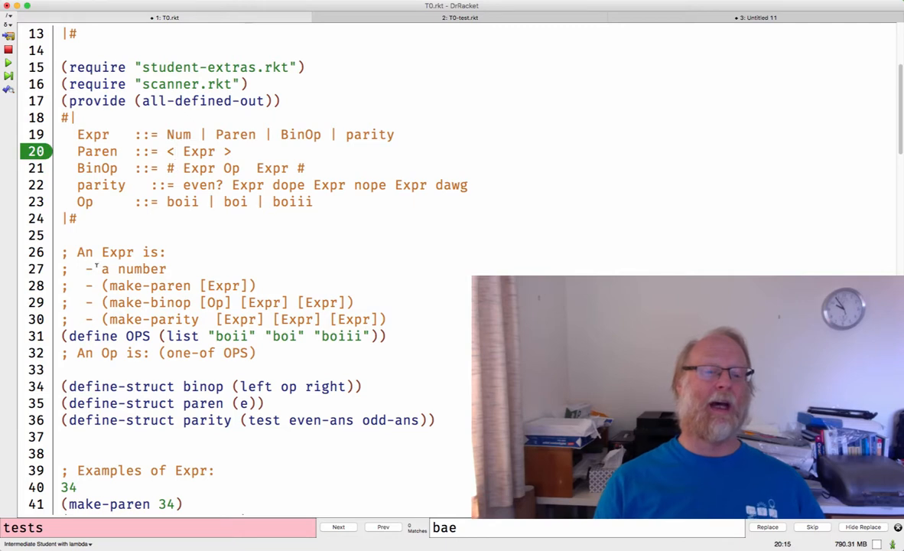
{"action": "left_click_drag", "start_coordinate": [99, 269], "coordinate": [385, 320]}
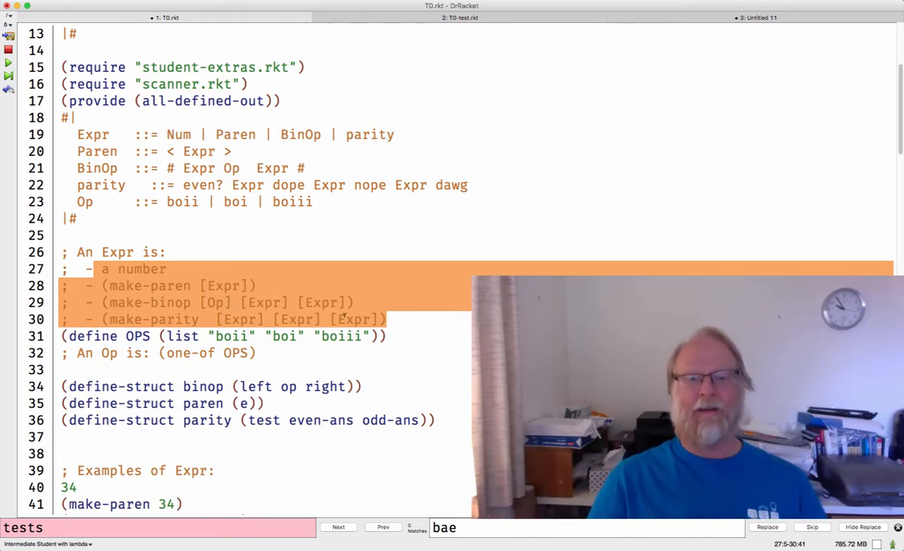
{"action": "scroll", "scroll_direction": "down", "scroll_amount": 3}
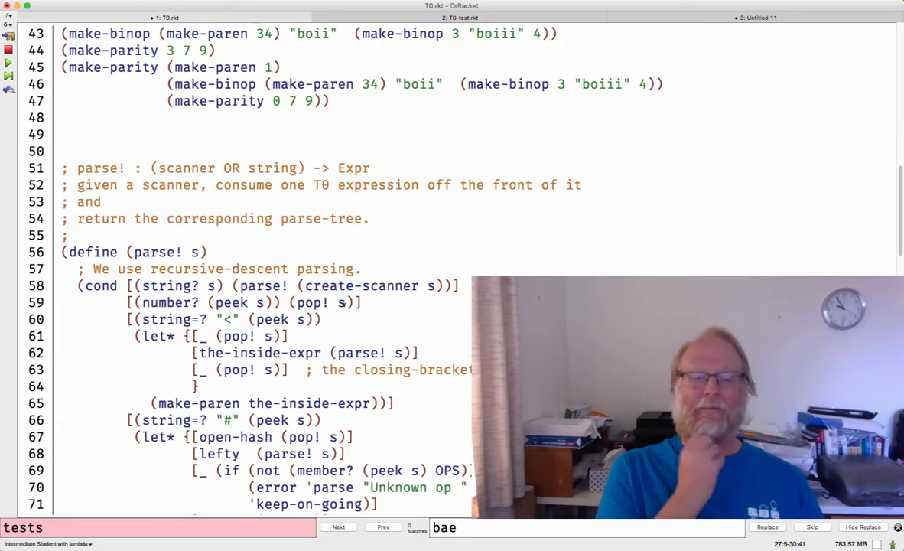
{"action": "scroll", "scroll_direction": "down", "scroll_amount": 3}
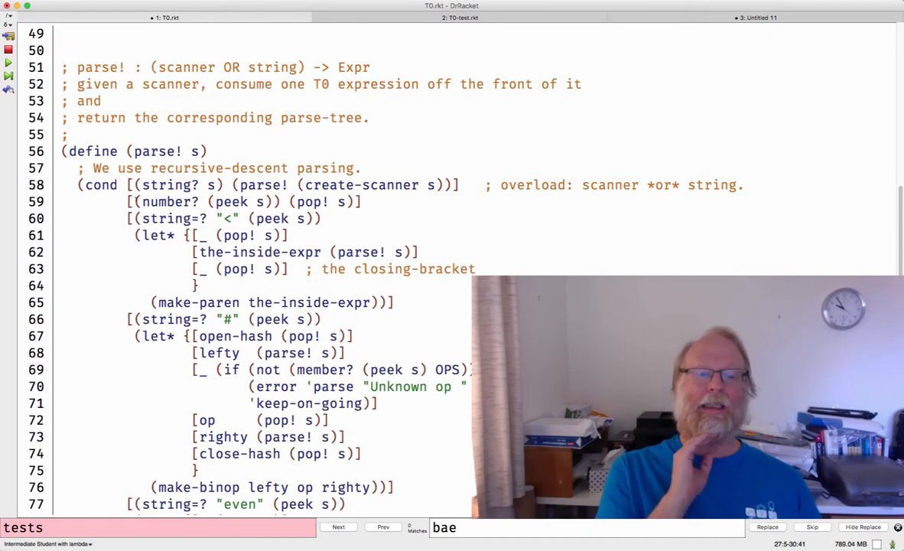
{"action": "left_click", "coordinate": [229, 201]}
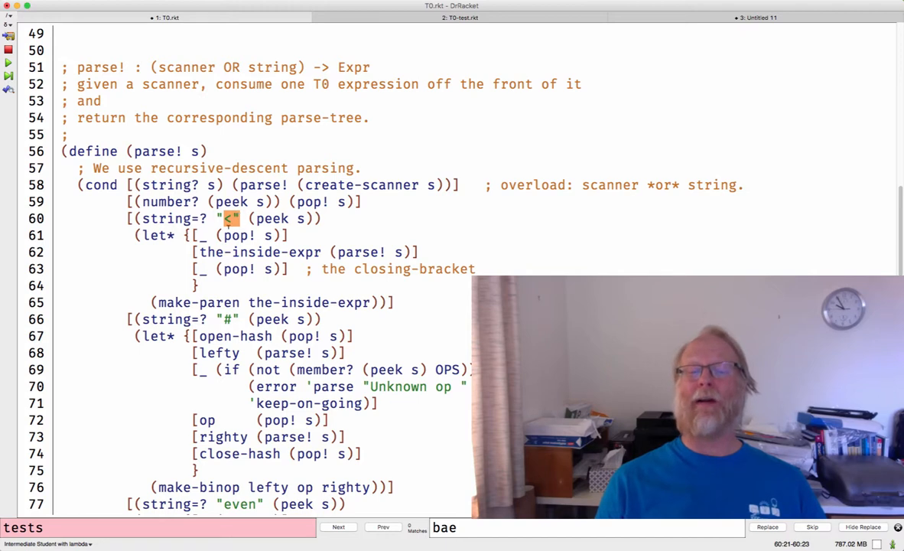
{"action": "left_click", "coordinate": [338, 527]}
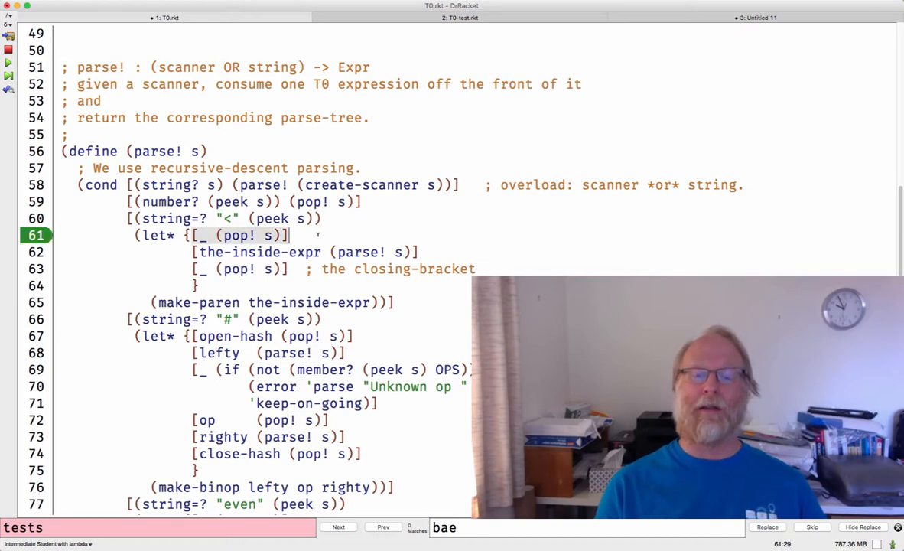
{"action": "type", "text": ";"}
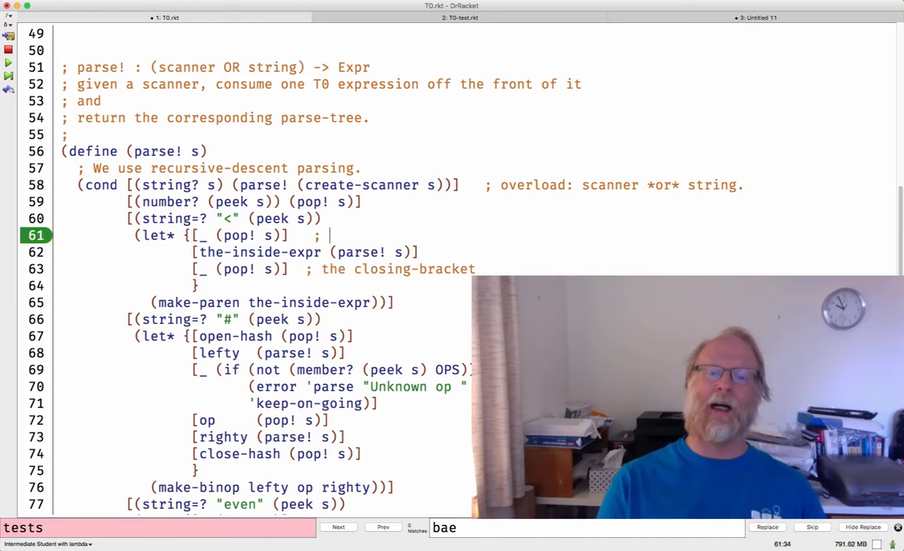
Comment the first pop in the paren branch: consume the "<" from front of `s`
{"action": "type", "text": "consume the \"<\""}
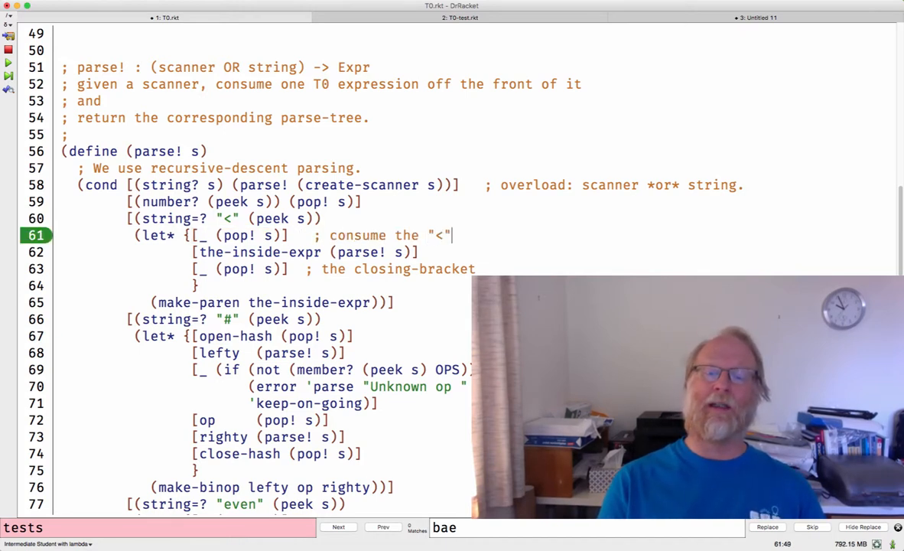
{"action": "type", "text": "from fro"}
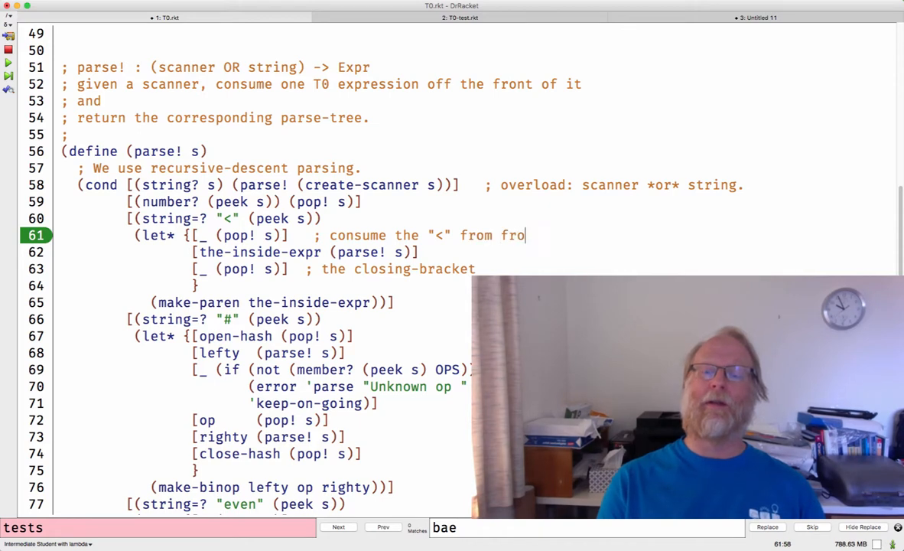
{"action": "type", "text": "nt of s"}
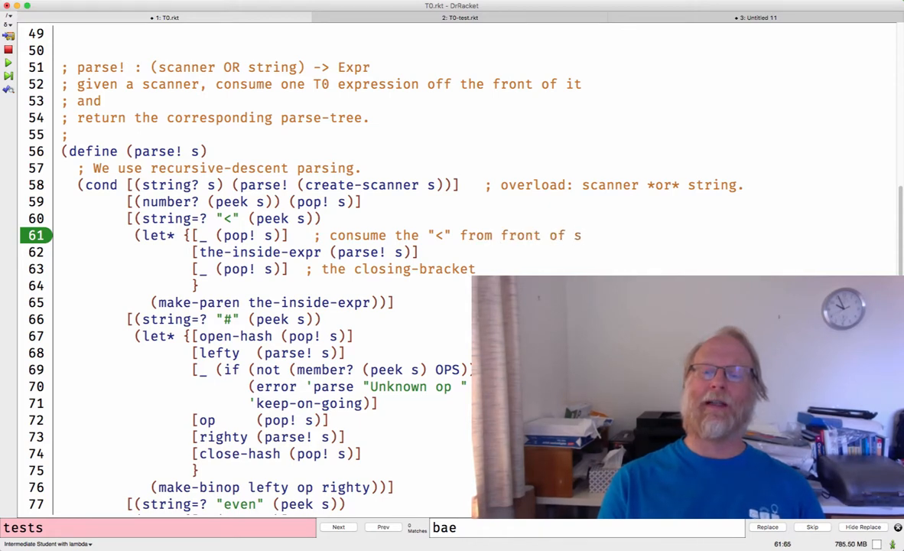
{"action": "type", "text": "`s"}
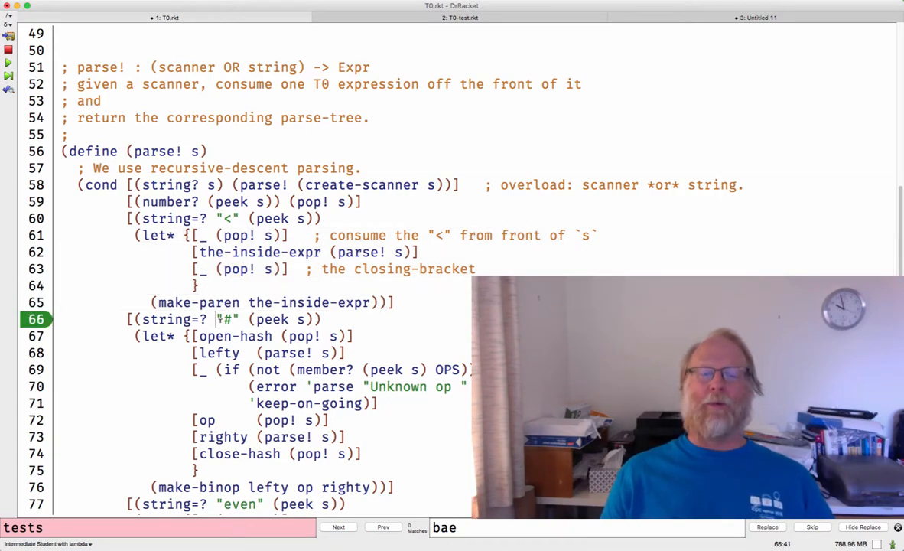
{"action": "scroll", "scroll_direction": "up", "scroll_amount": 3}
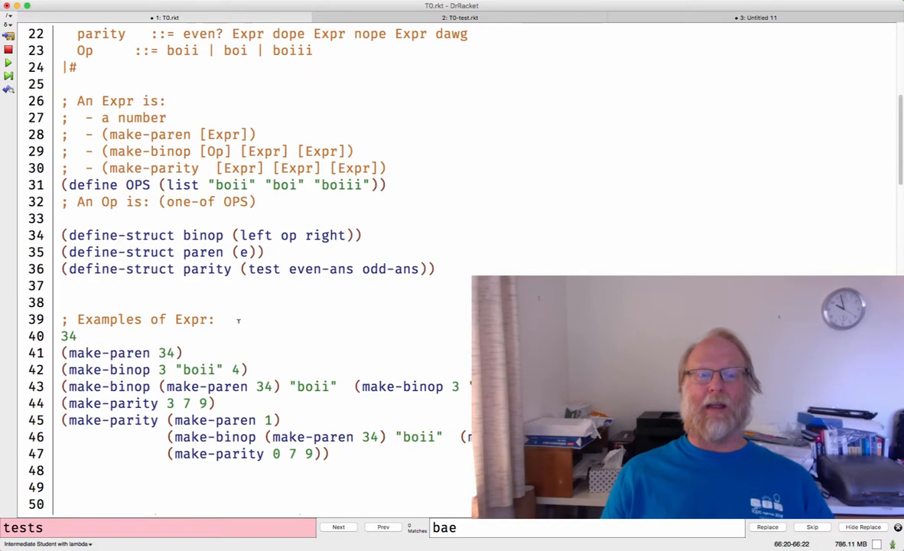
{"action": "scroll", "scroll_direction": "up", "scroll_amount": 3}
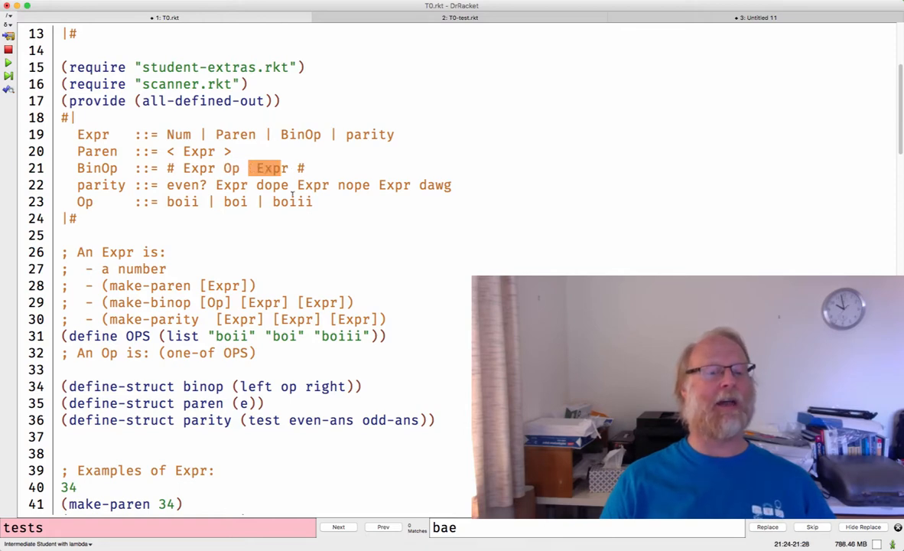
{"action": "scroll", "scroll_direction": "down", "scroll_amount": 3}
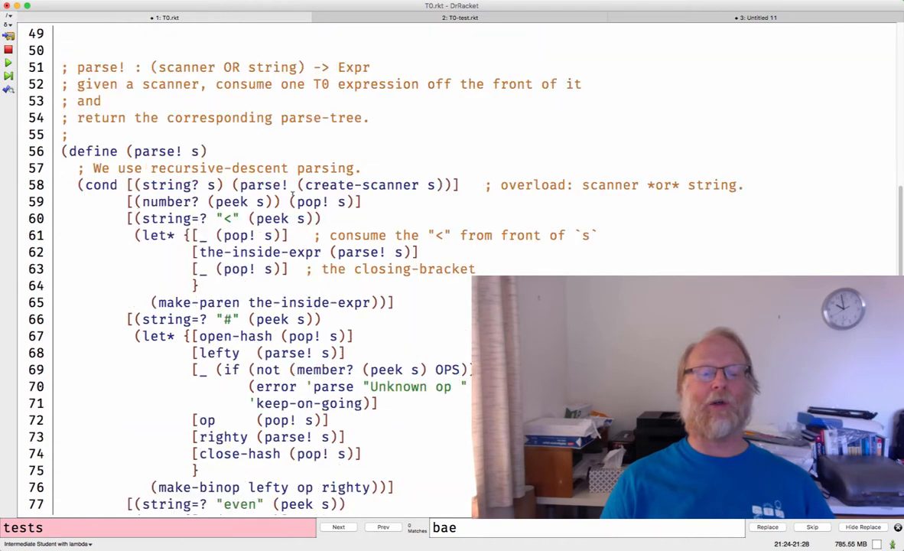
{"action": "scroll", "scroll_direction": "down", "scroll_amount": 3}
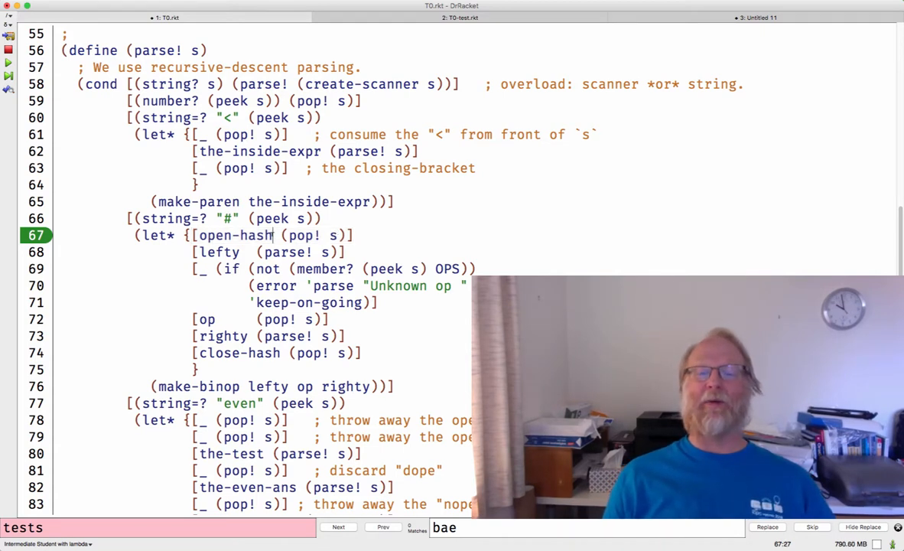
{"action": "double_click", "coordinate": [235, 235]}
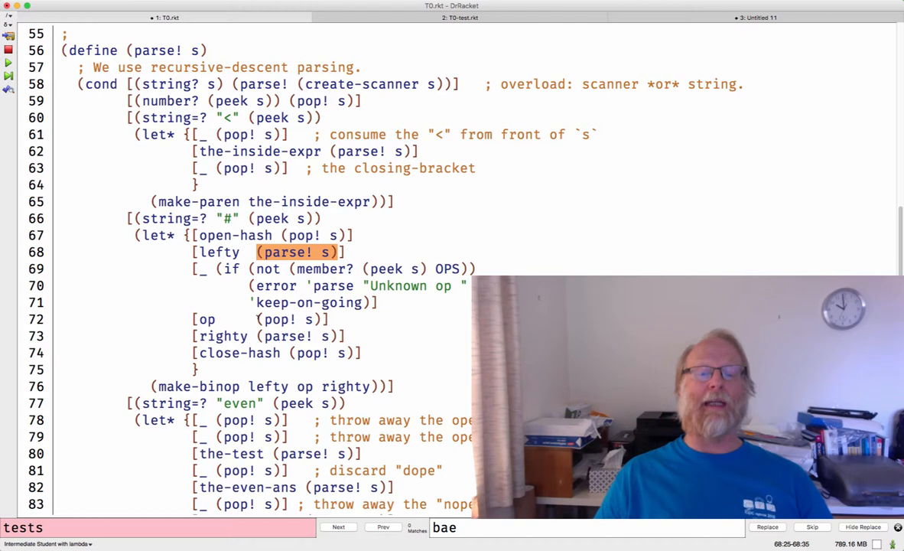
{"action": "left_click", "coordinate": [339, 526]}
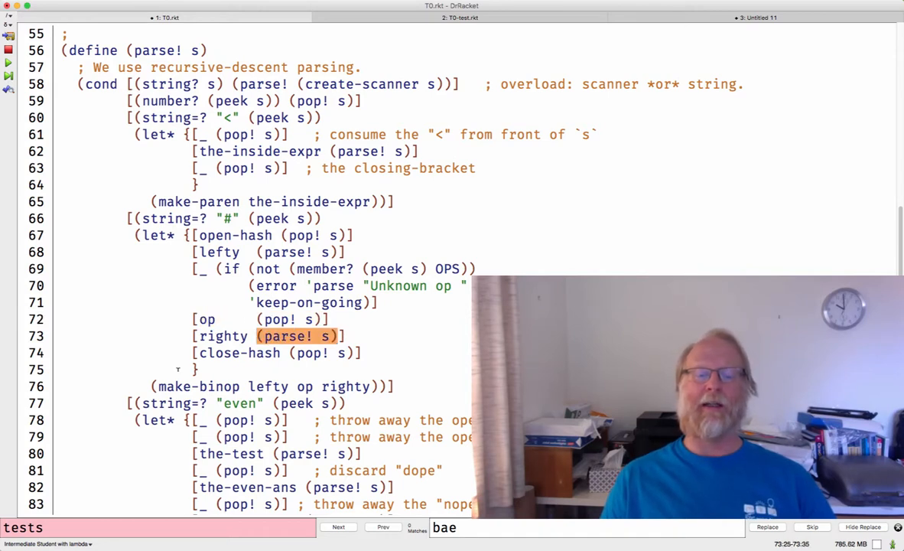
{"action": "left_click", "coordinate": [338, 527]}
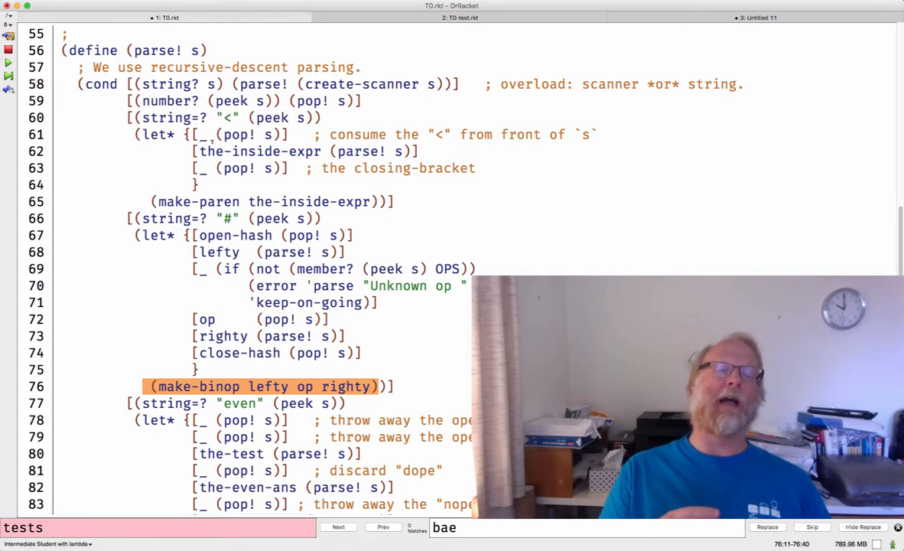
{"action": "left_click", "coordinate": [382, 526]}
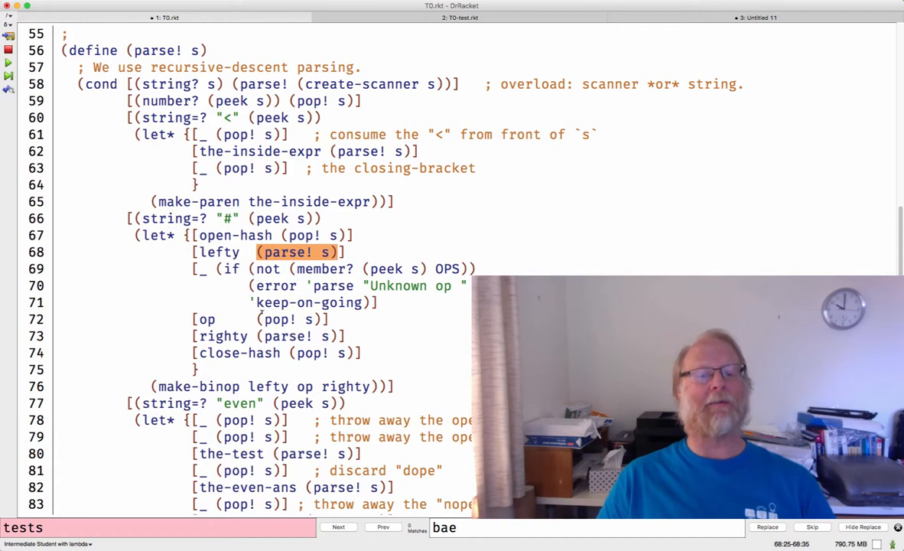
{"action": "left_click", "coordinate": [338, 527]}
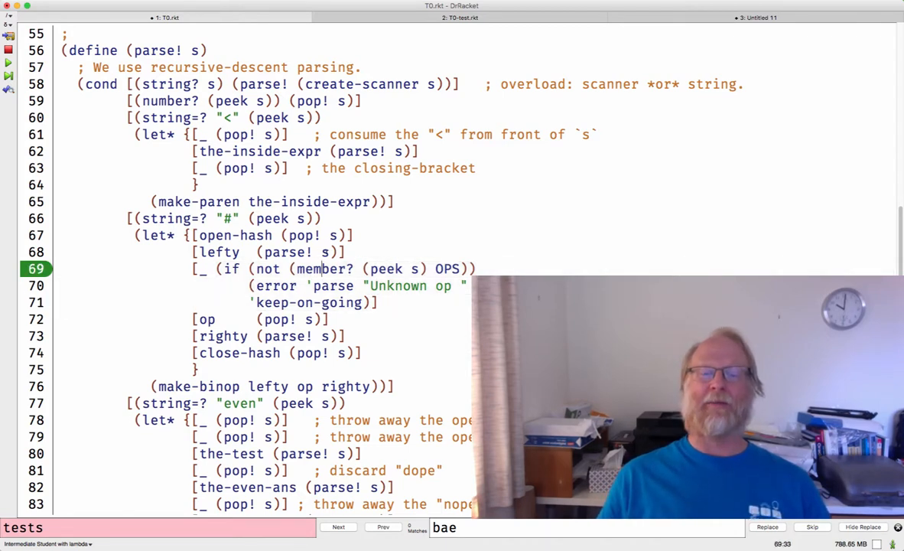
{"action": "double_click", "coordinate": [288, 251]}
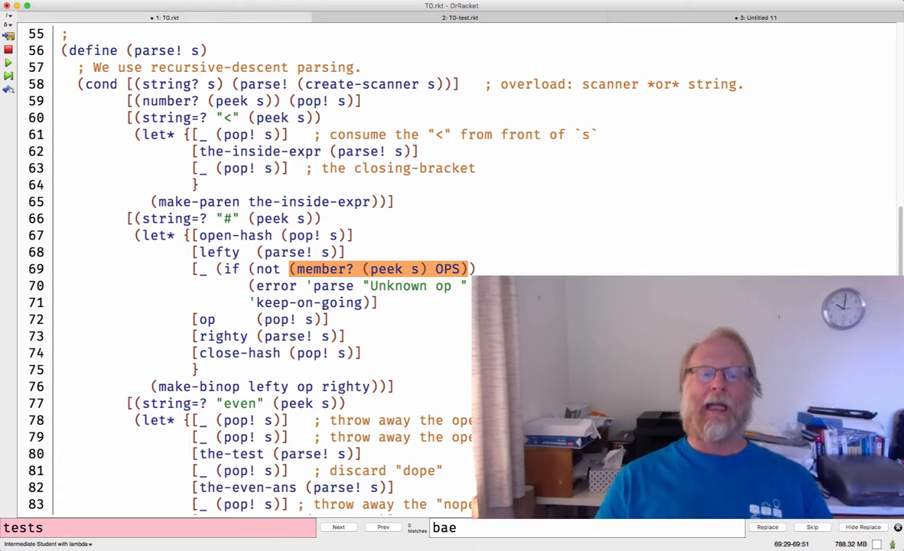
{"action": "left_click", "coordinate": [338, 526]}
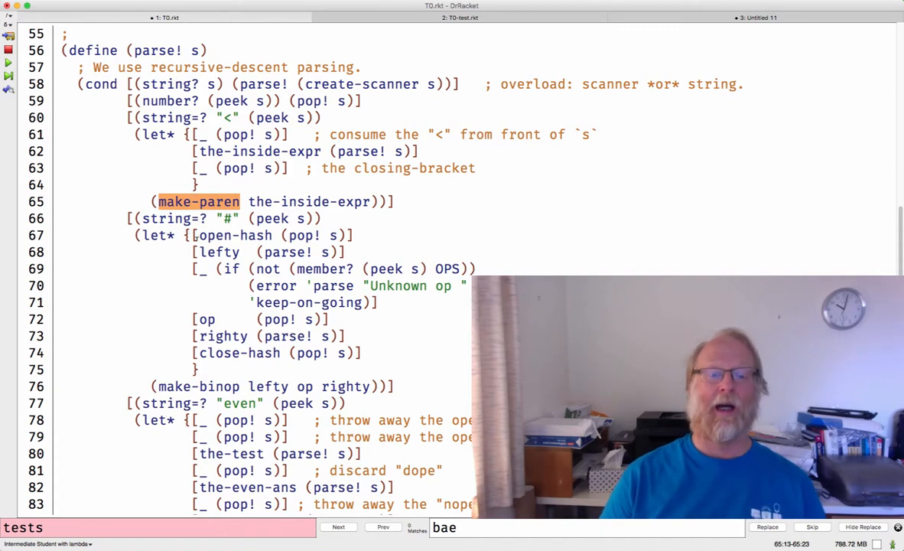
{"action": "left_click", "coordinate": [338, 526]}
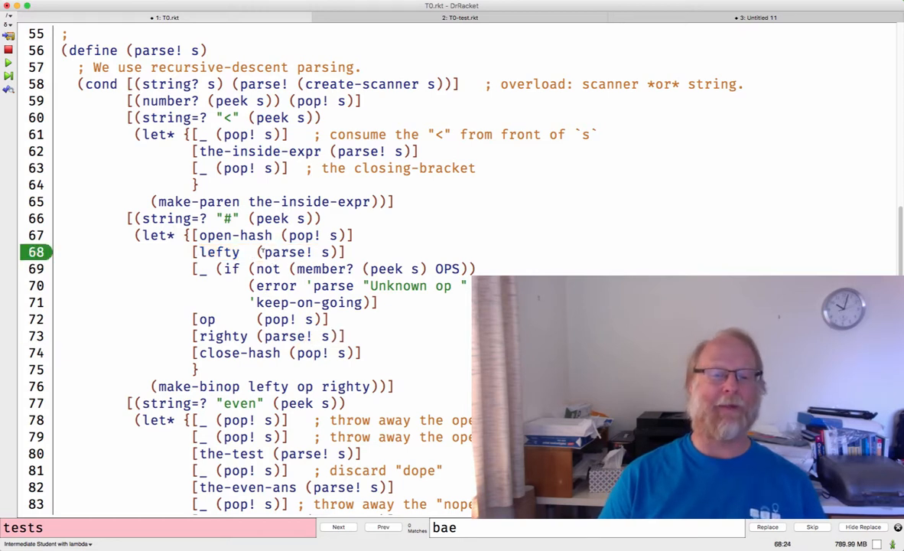
{"action": "double_click", "coordinate": [287, 251]}
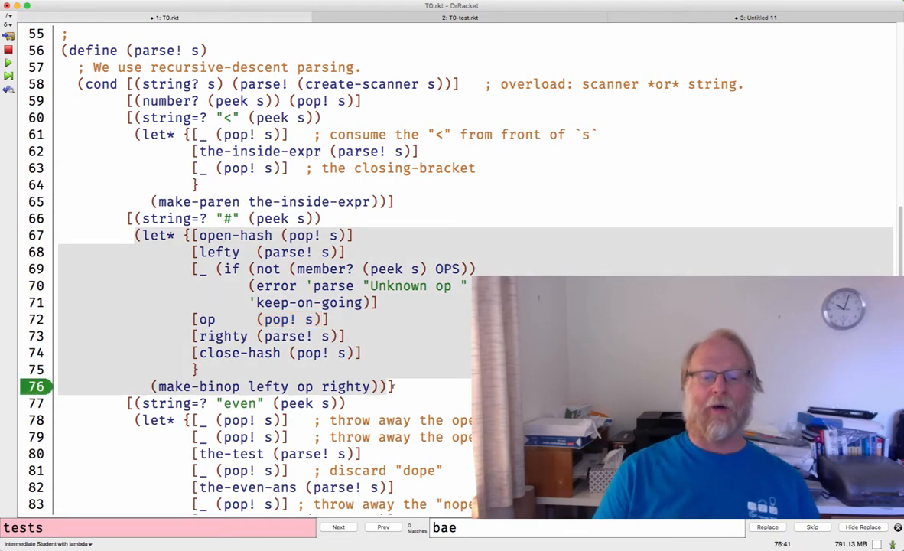
{"action": "scroll", "scroll_direction": "down", "scroll_amount": 3}
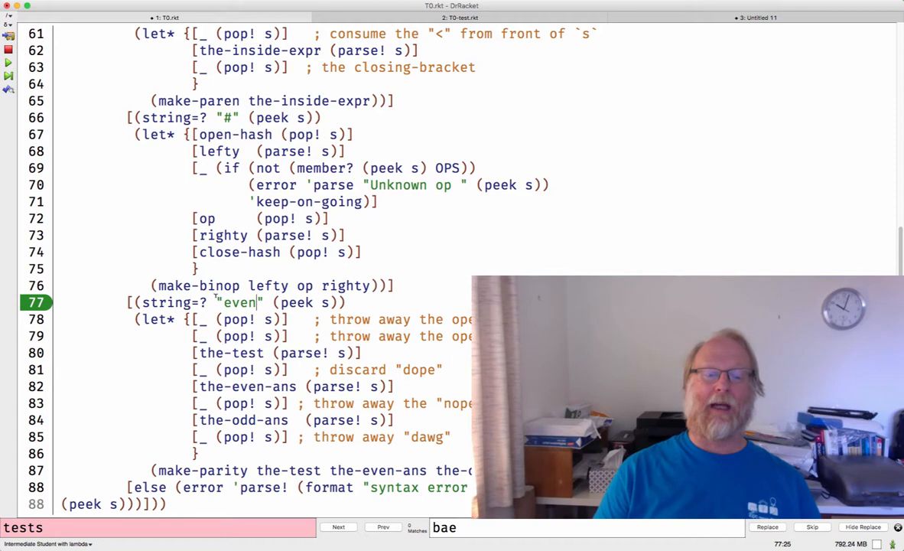
{"action": "double_click", "coordinate": [239, 303]}
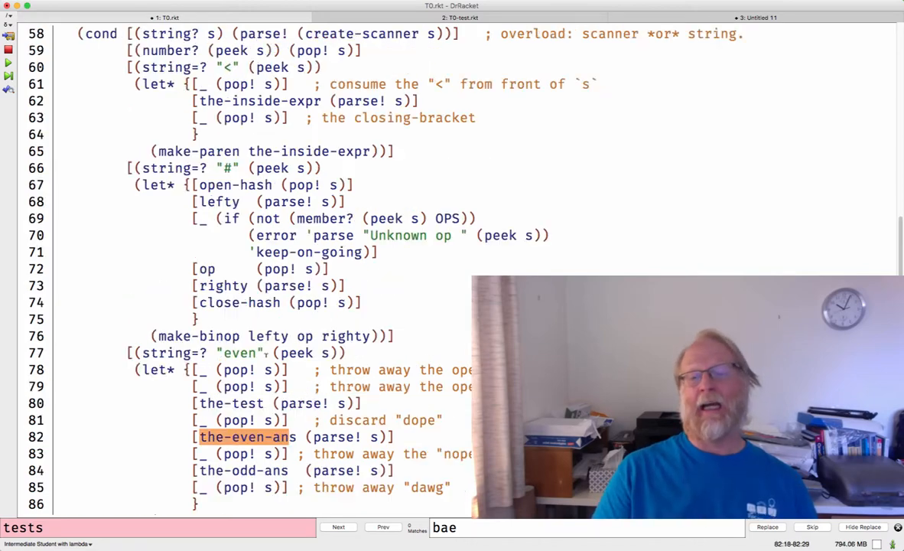
{"action": "scroll", "scroll_direction": "up", "scroll_amount": 3}
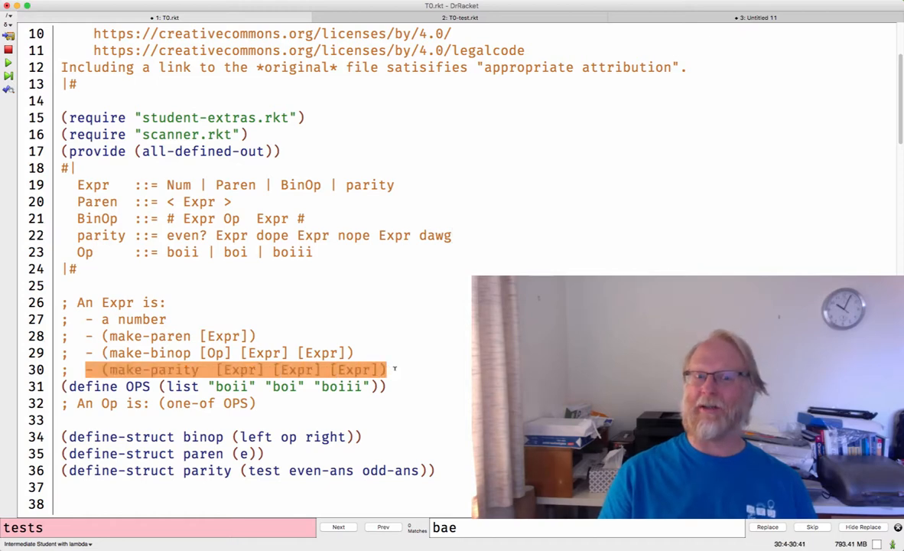
{"action": "scroll", "scroll_direction": "down", "scroll_amount": 3}
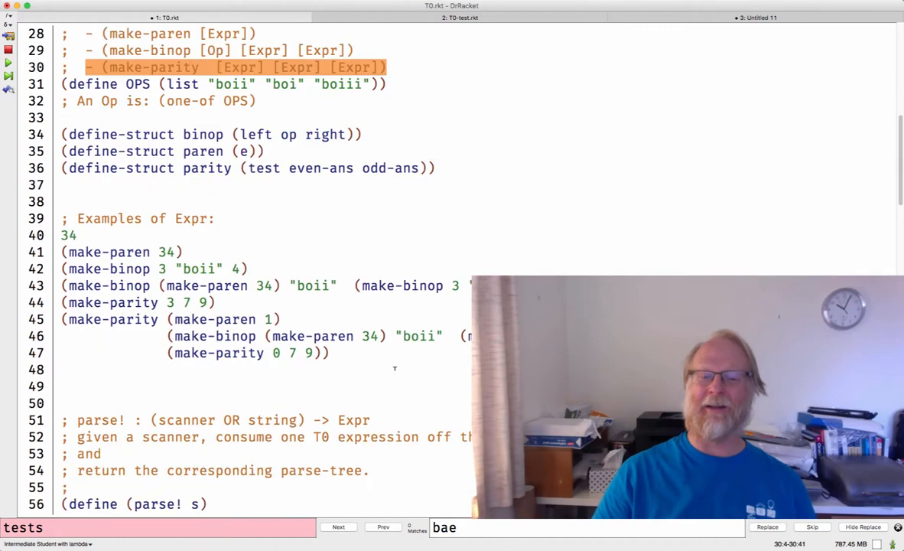
{"action": "scroll", "scroll_direction": "down", "scroll_amount": 3}
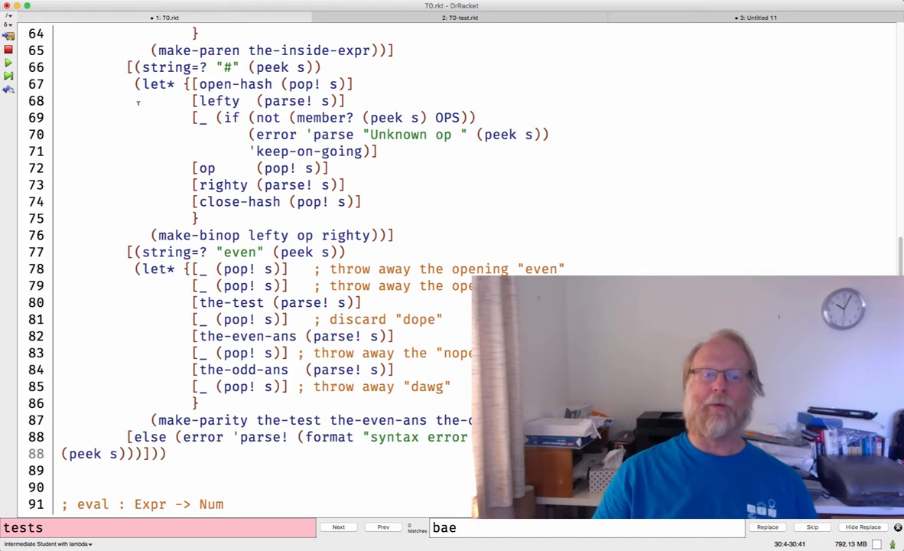
{"action": "scroll", "scroll_direction": "up", "scroll_amount": 3}
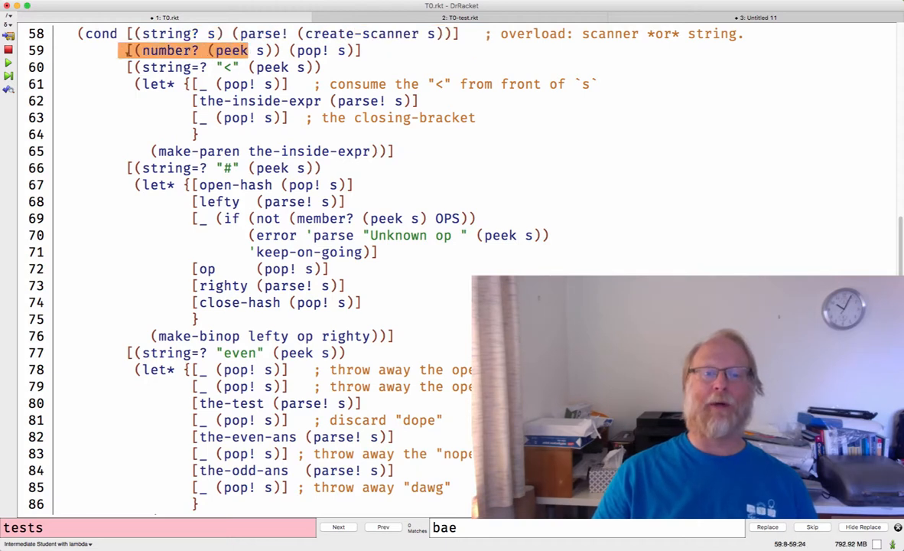
{"action": "left_click", "coordinate": [338, 527]}
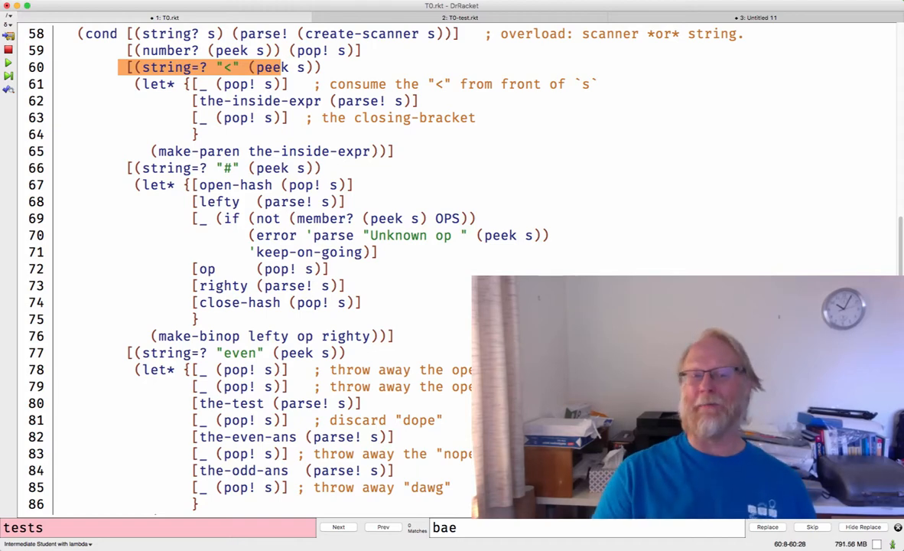
{"action": "left_click", "coordinate": [339, 526]}
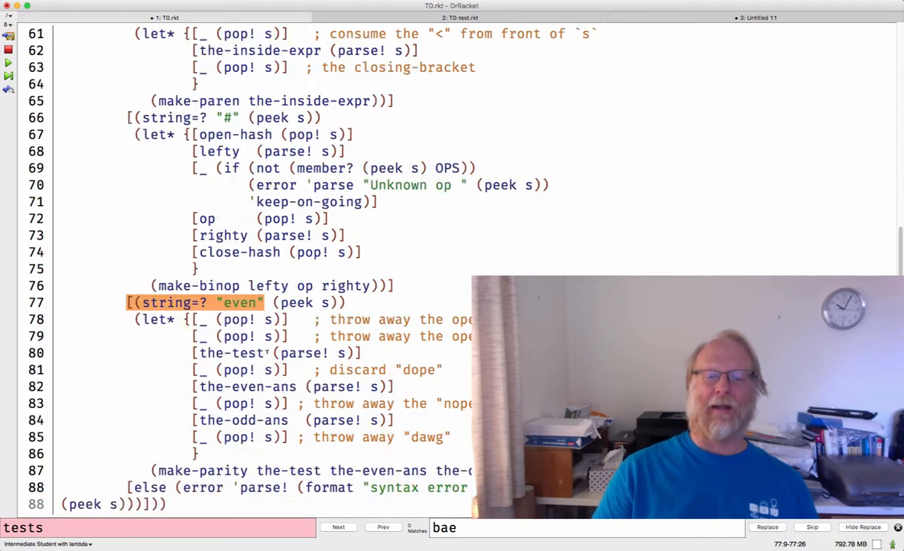
{"action": "scroll", "scroll_direction": "down", "scroll_amount": 3}
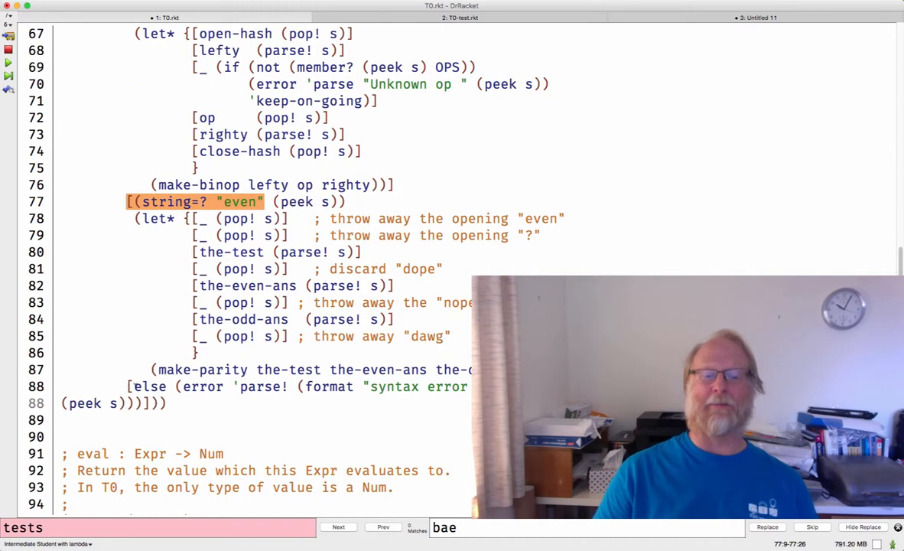
{"action": "left_click", "coordinate": [338, 526]}
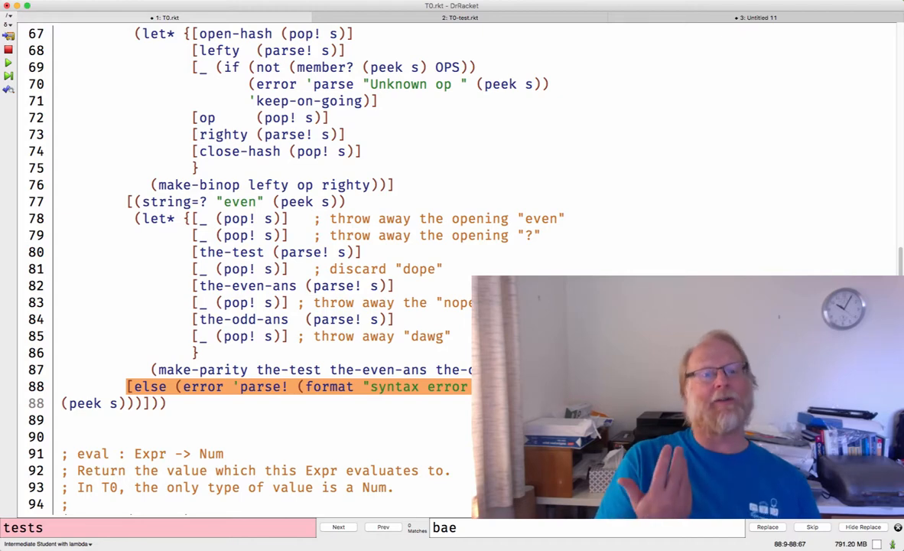
{"action": "scroll", "scroll_direction": "up", "scroll_amount": 3}
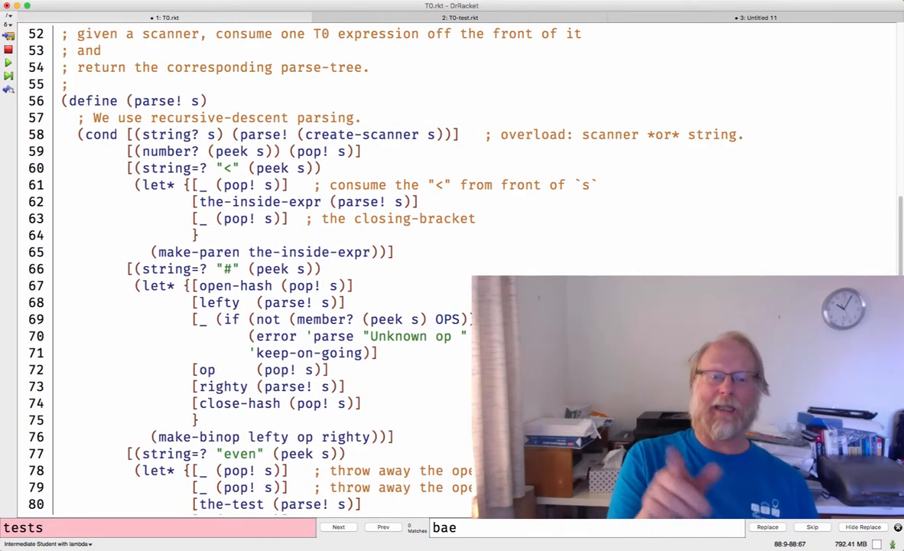
{"action": "scroll", "scroll_direction": "down", "scroll_amount": 3}
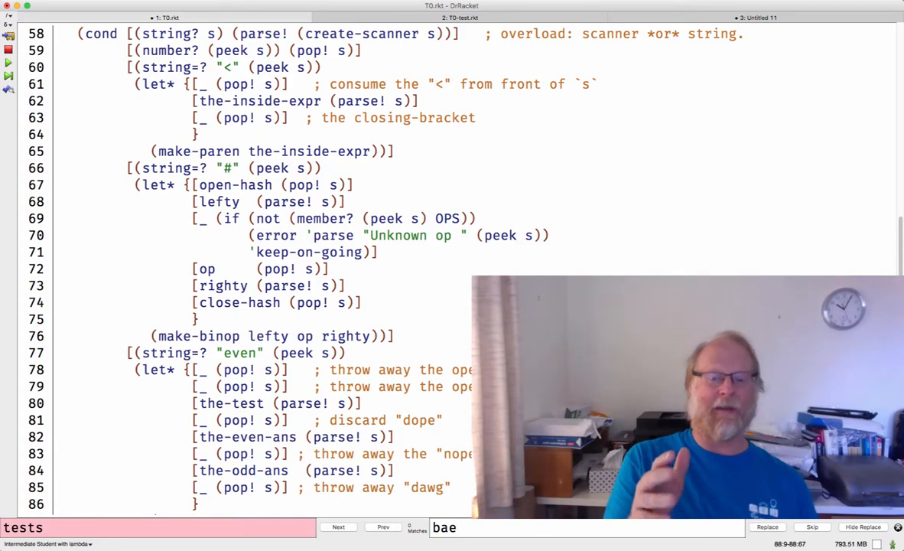
{"action": "scroll", "scroll_direction": "down", "scroll_amount": 3}
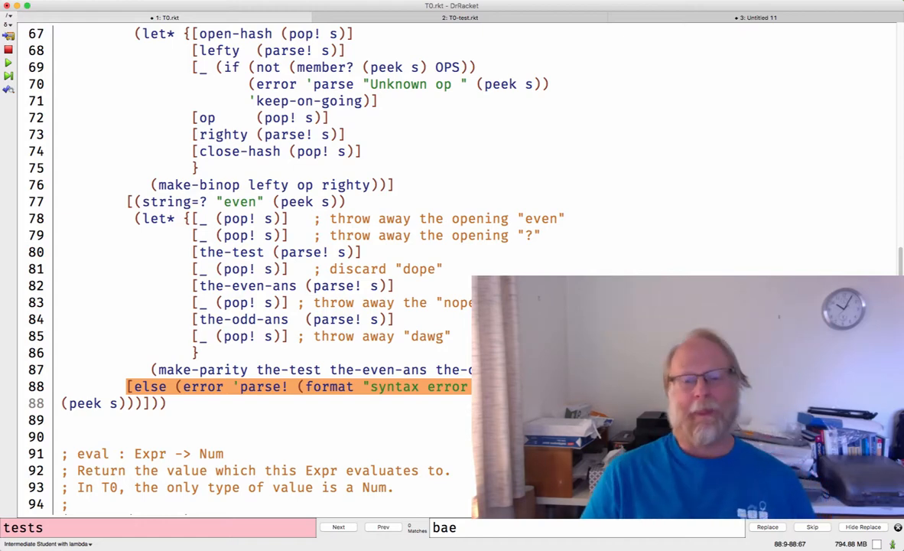
{"action": "scroll", "scroll_direction": "up", "scroll_amount": 3}
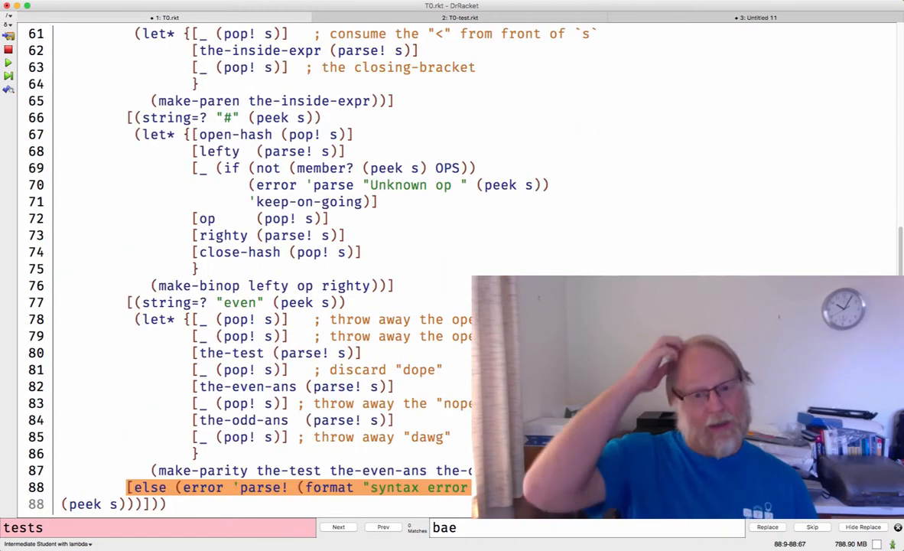